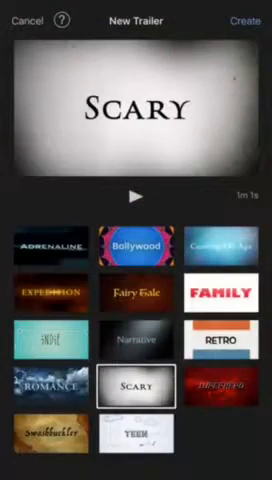
Preview the Narrative theme, then choose Adrenaline for the new trailer
left_click(228, 292)
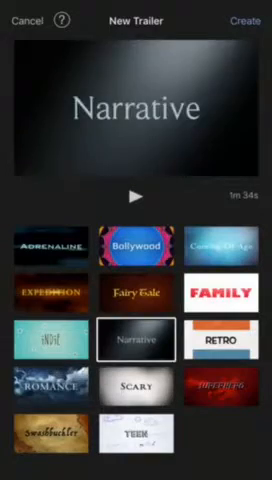
left_click(140, 436)
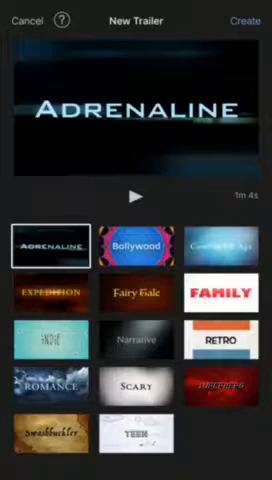
Create the Adrenaline trailer so its outline can be filled in
left_click(136, 196)
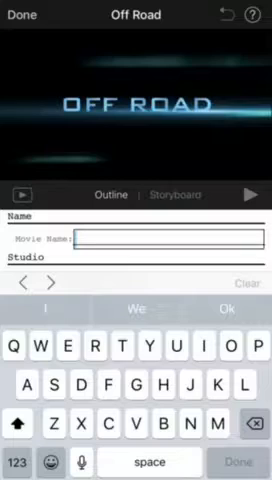
Enter 'Fortniye' in the outline field, move through the remaining fields and go to the storyboard
type("Fortniye")
type("vibez -")
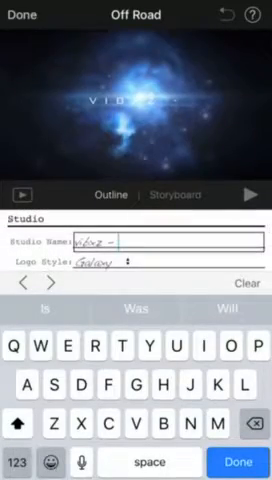
left_click(244, 464)
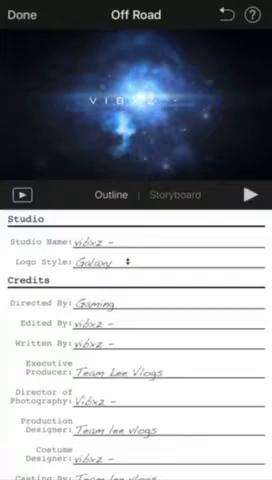
left_click(180, 194)
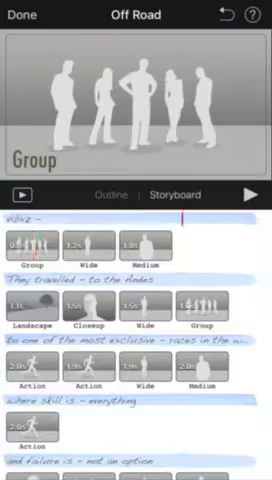
Review the filled outline, return to the storyboard and reach the text card to edit
scroll("down", 3)
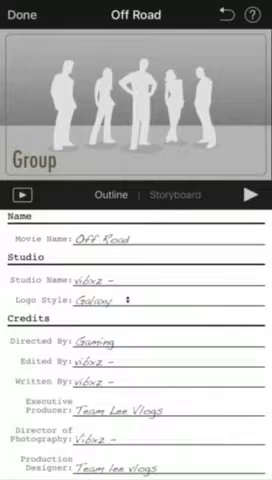
left_click(252, 194)
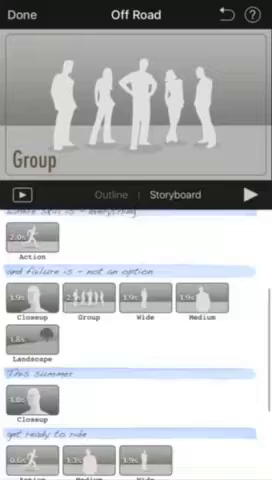
scroll("up", 3)
type("to one of the most exclusive")
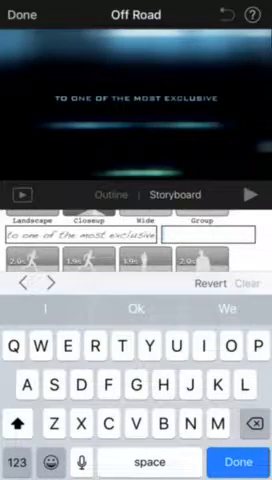
Rewrite the storyboard cards with 'FUNNEST', then 'Love' and 'C' after correcting the text
type("FUNNEST")
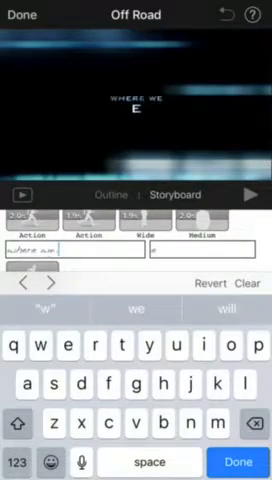
left_click(20, 424)
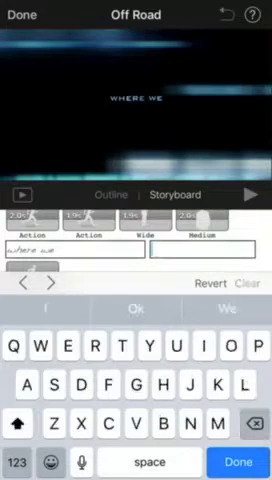
type("Love")
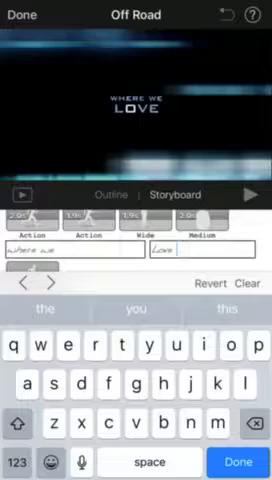
type("C")
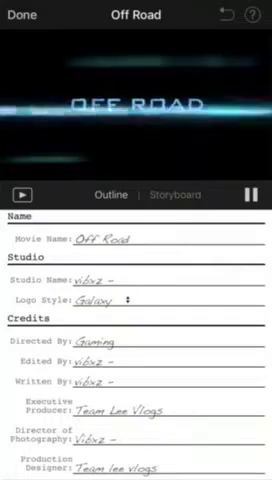
Leave the editor for the Off Road project page and choose a share option
left_click(18, 14)
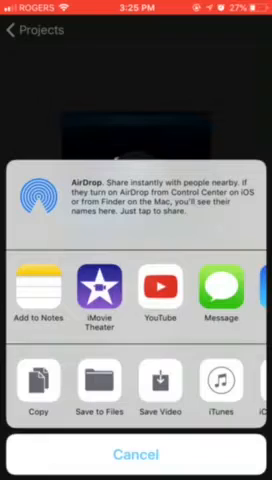
left_click(136, 452)
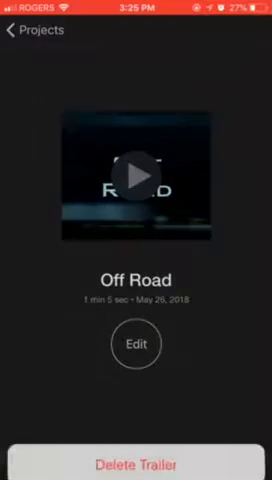